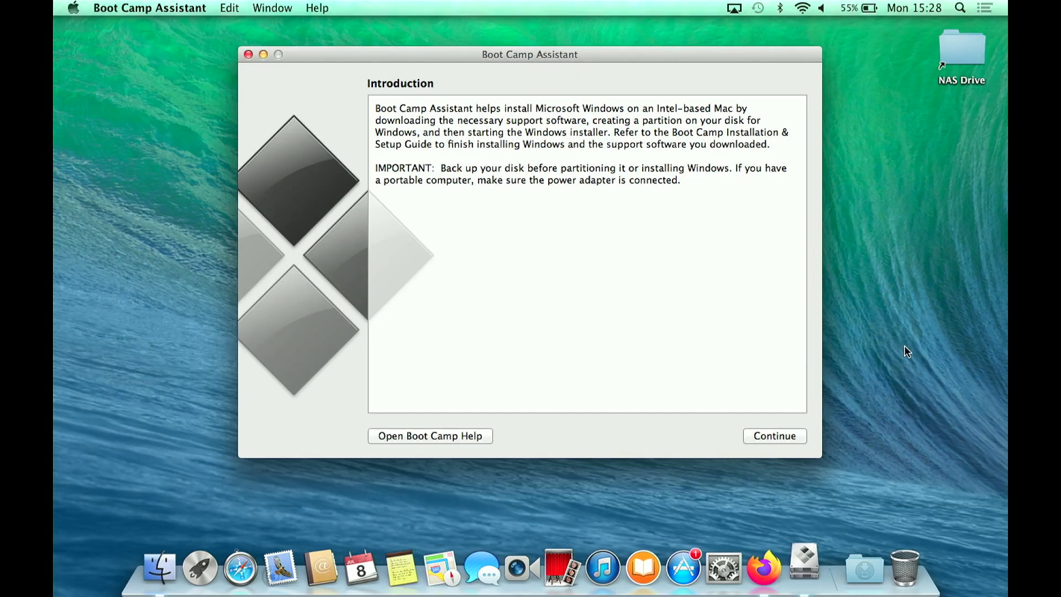
Move past the Boot Camp introduction to the Select Tasks screen
{"action": "left_click", "coordinate": [775, 436]}
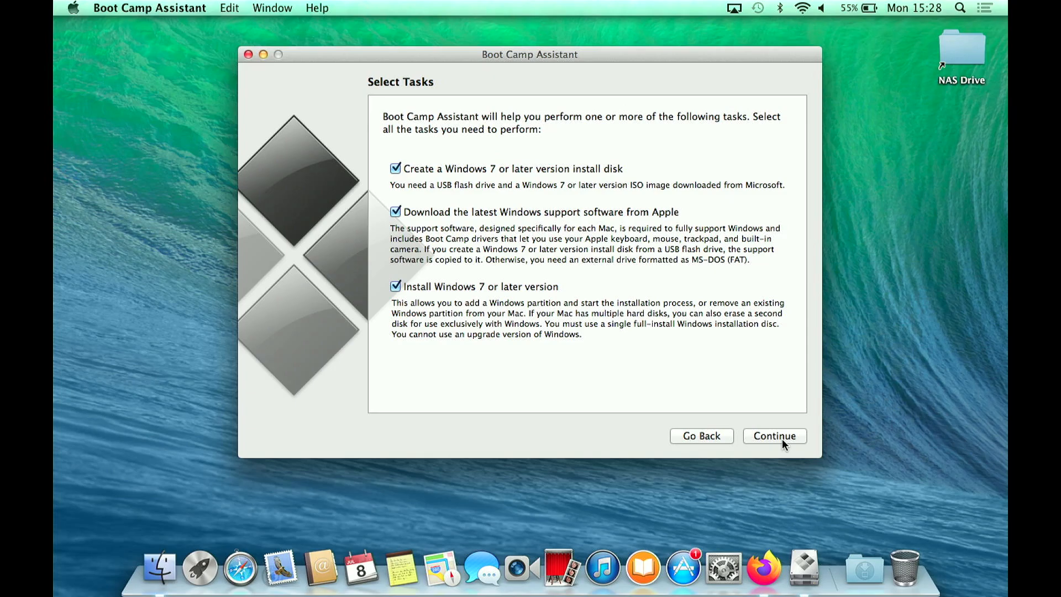
Build the Windows 7 USB installer drive with all three tasks ticked
{"action": "left_click", "coordinate": [775, 435]}
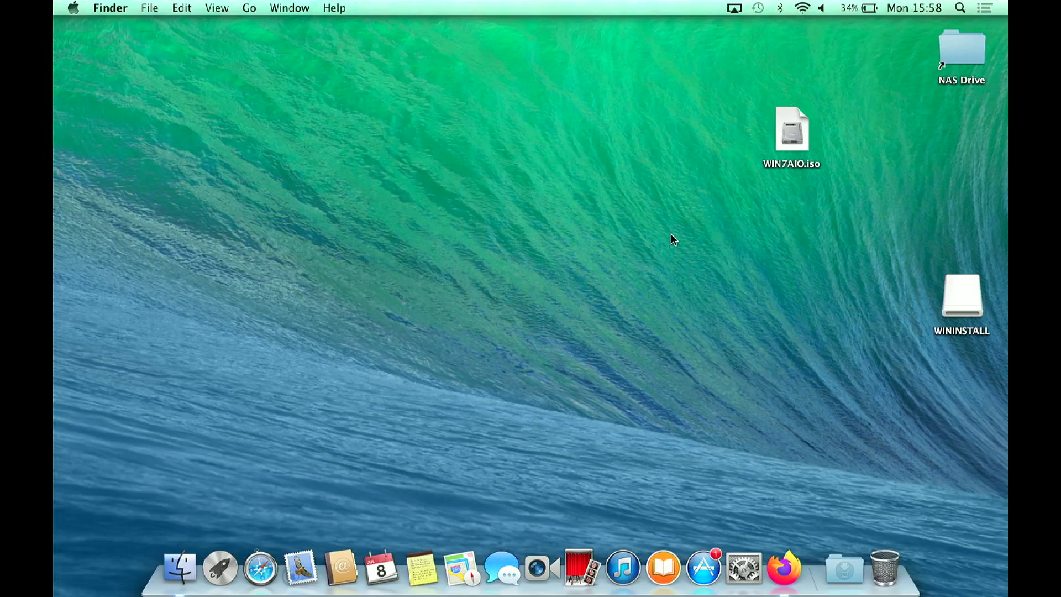
Open the WININSTALL drive and its bootcamp5.1.5769 folder in Finder
{"action": "left_click", "coordinate": [962, 298]}
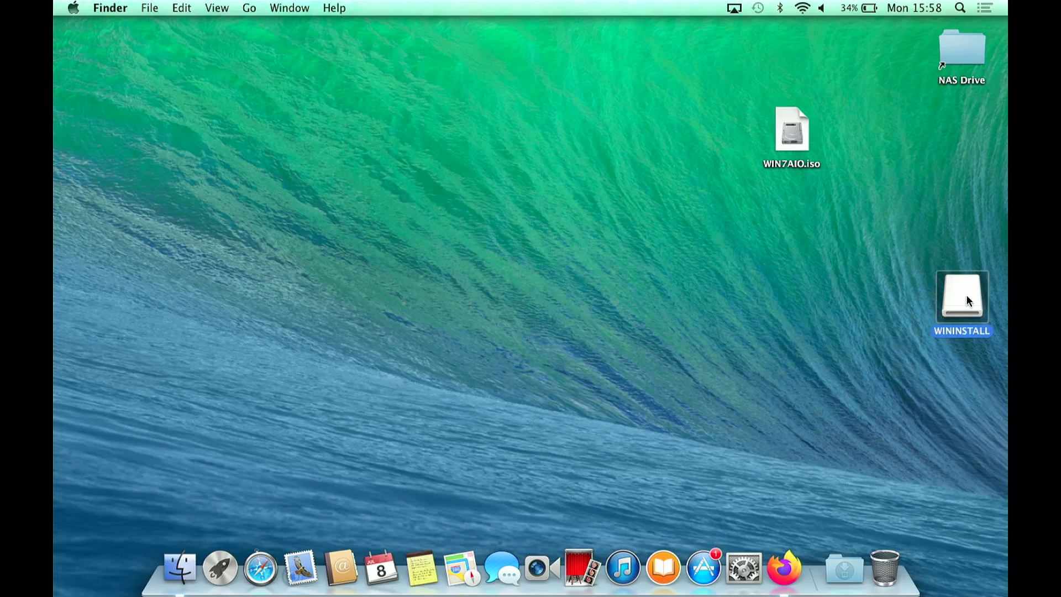
{"action": "double_click", "coordinate": [961, 298]}
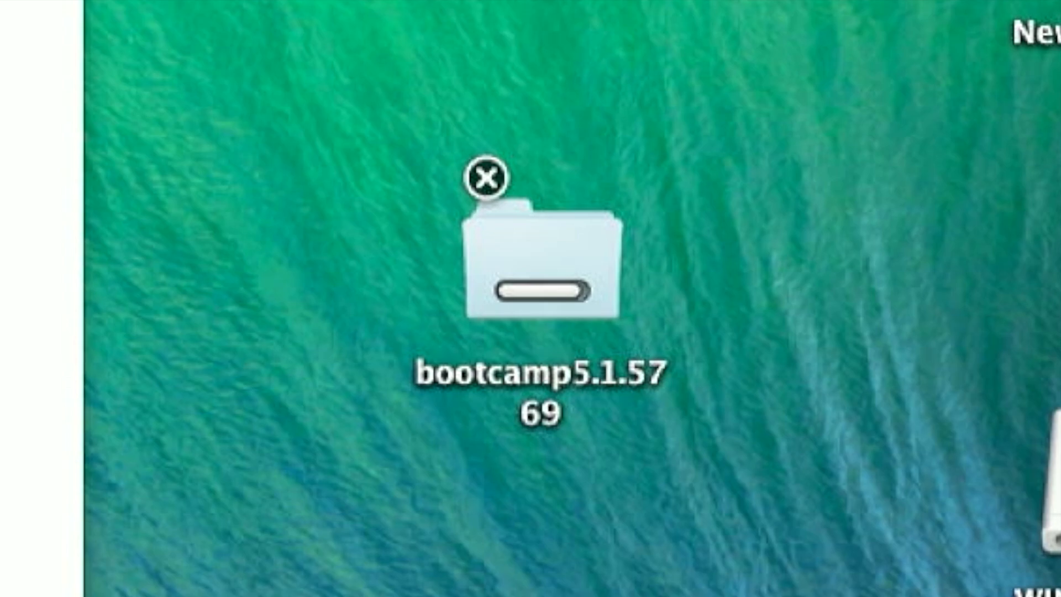
{"action": "double_click", "coordinate": [531, 264]}
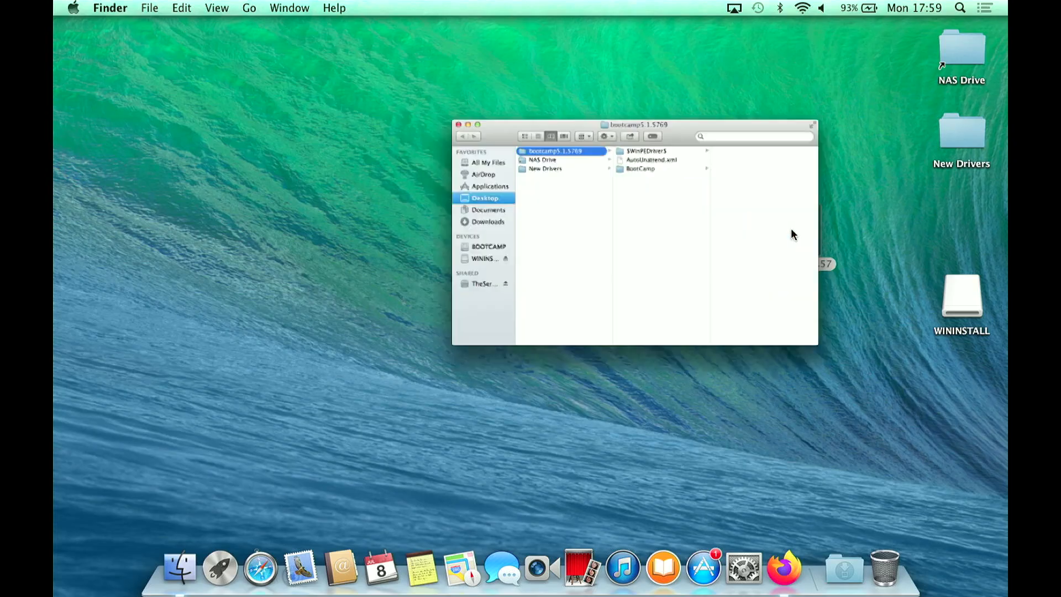